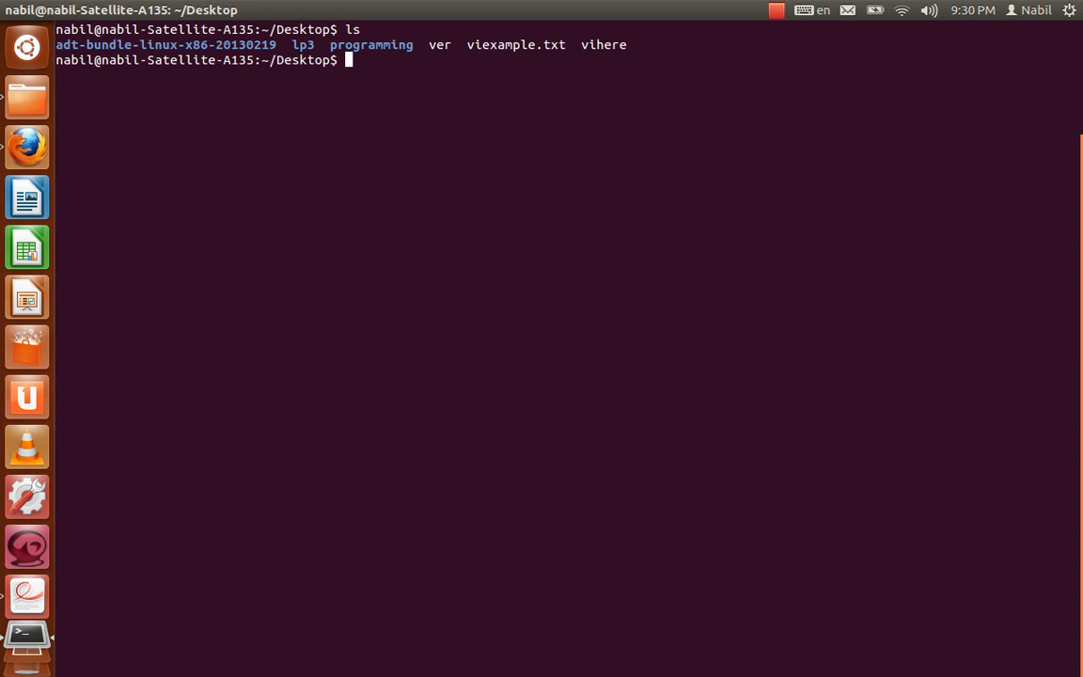
# - Run 'vi viexample.txt' to open the 23-line vi commands cheat sheet
pyautogui.write('vi')
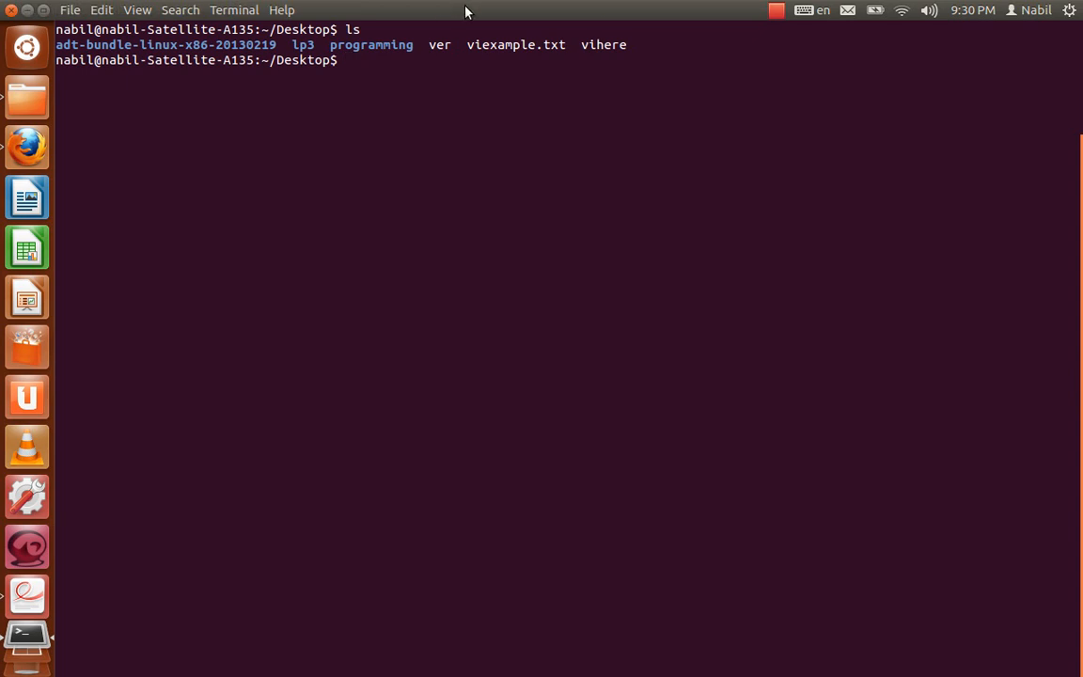
pyautogui.doubleClick(515, 44)
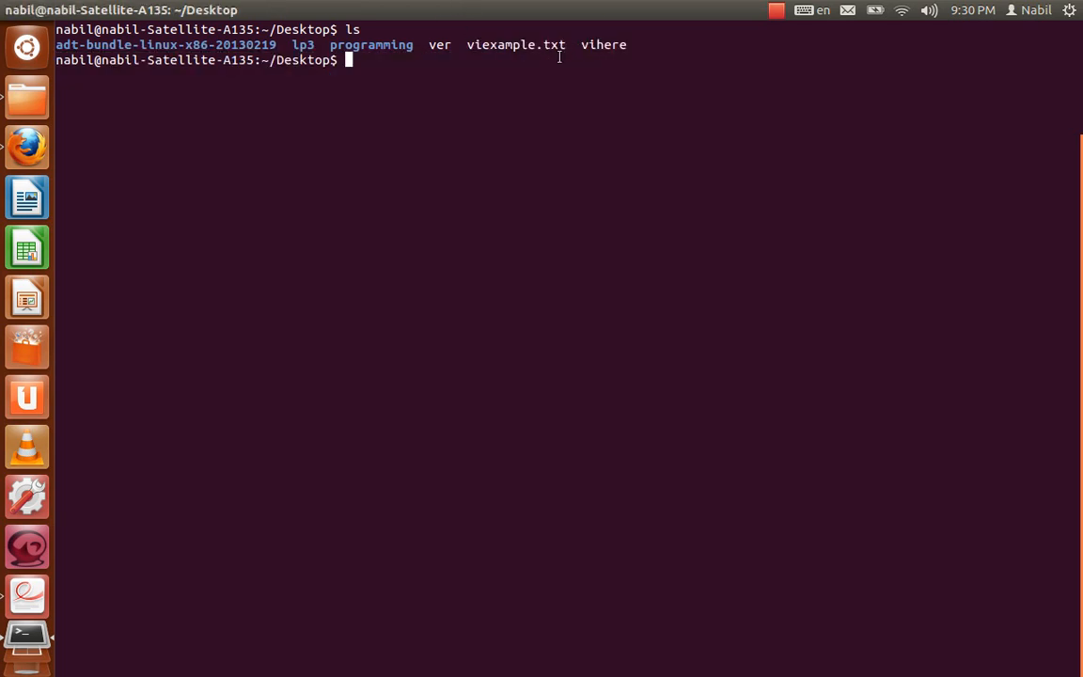
pyautogui.write('vi')
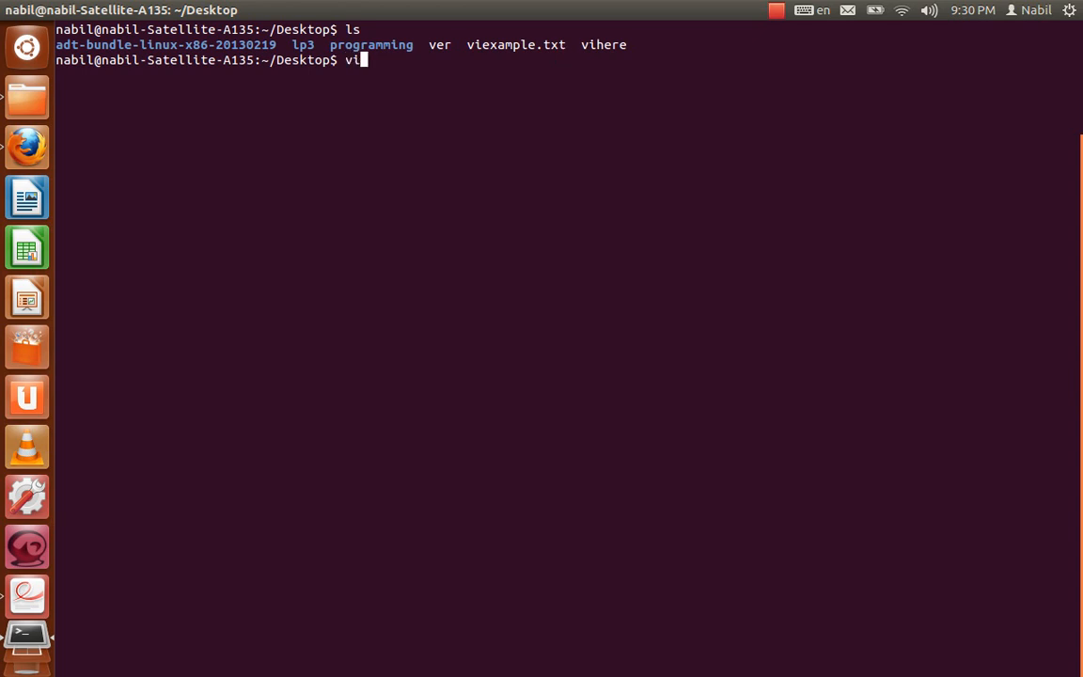
pyautogui.write('viexm')
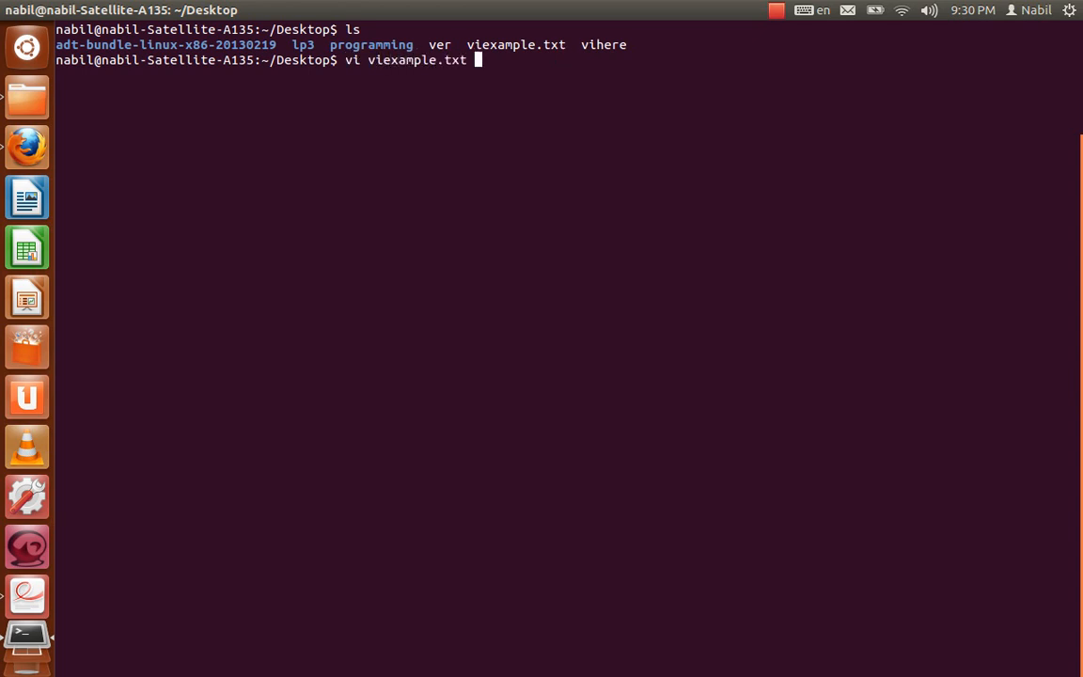
pyautogui.press('Return')
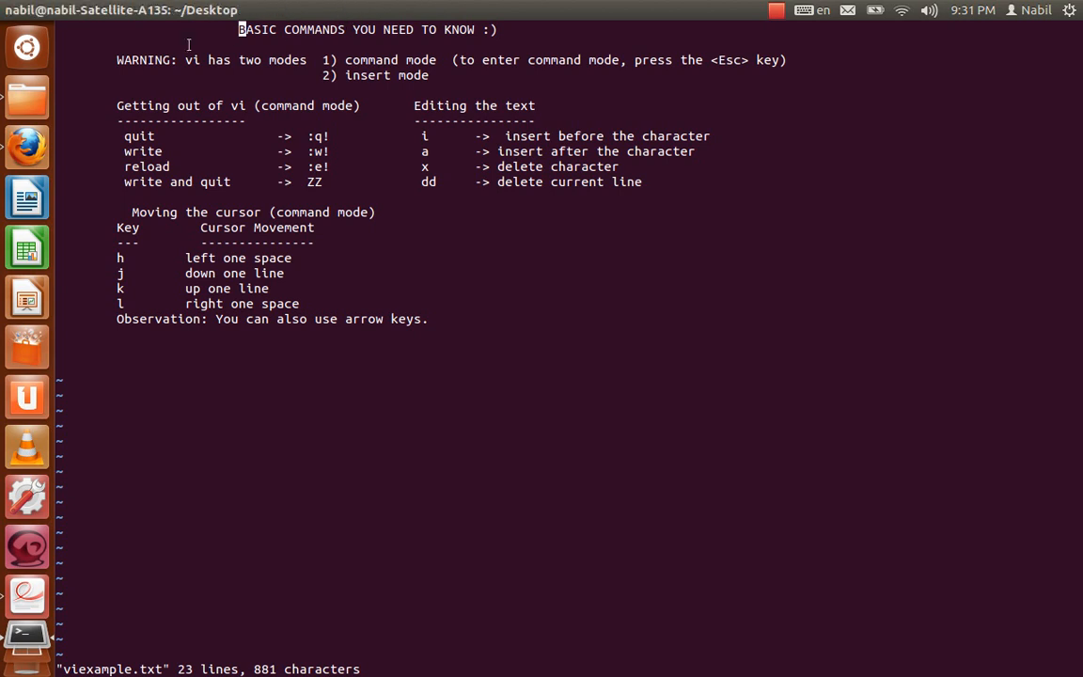
pyautogui.moveTo(116, 51)
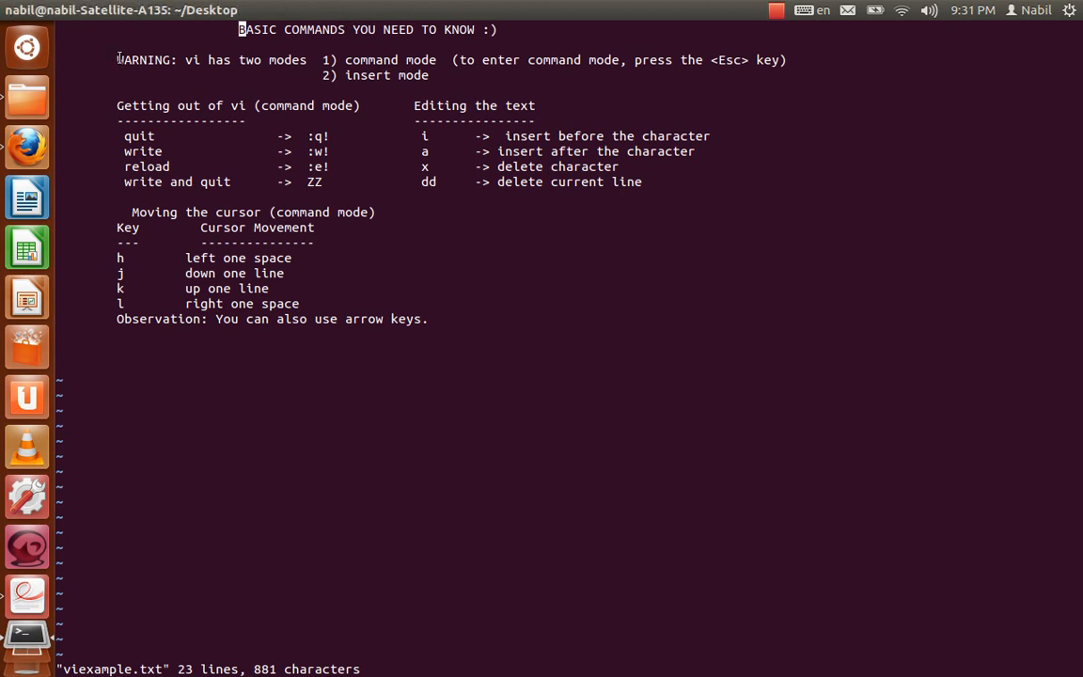
pyautogui.doubleClick(146, 60)
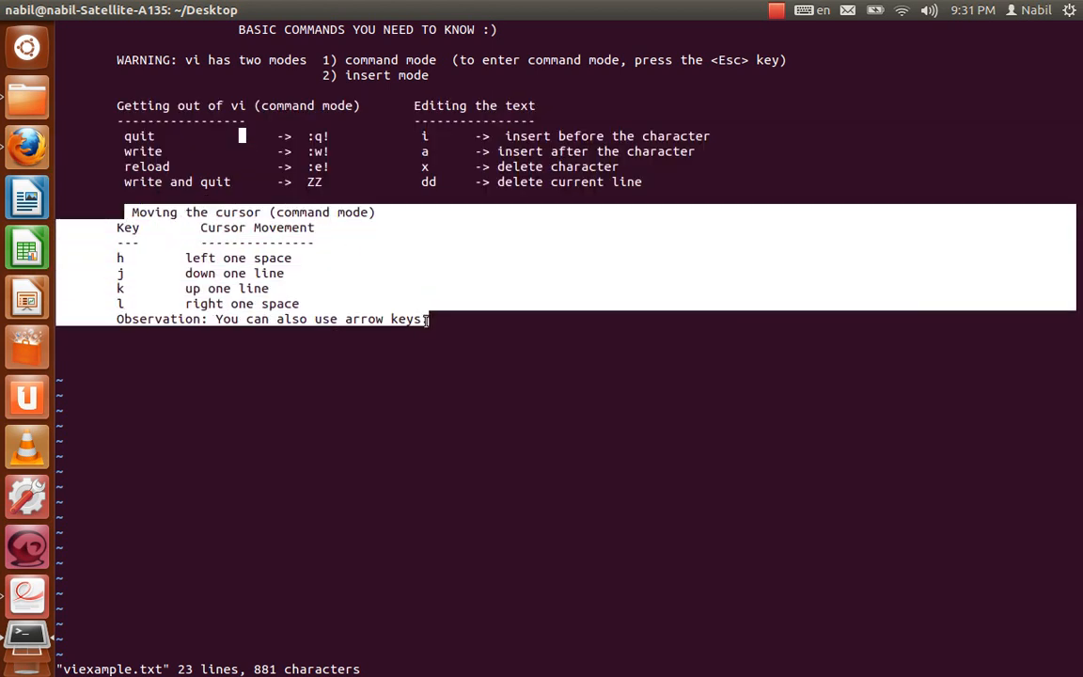
pyautogui.write('.')
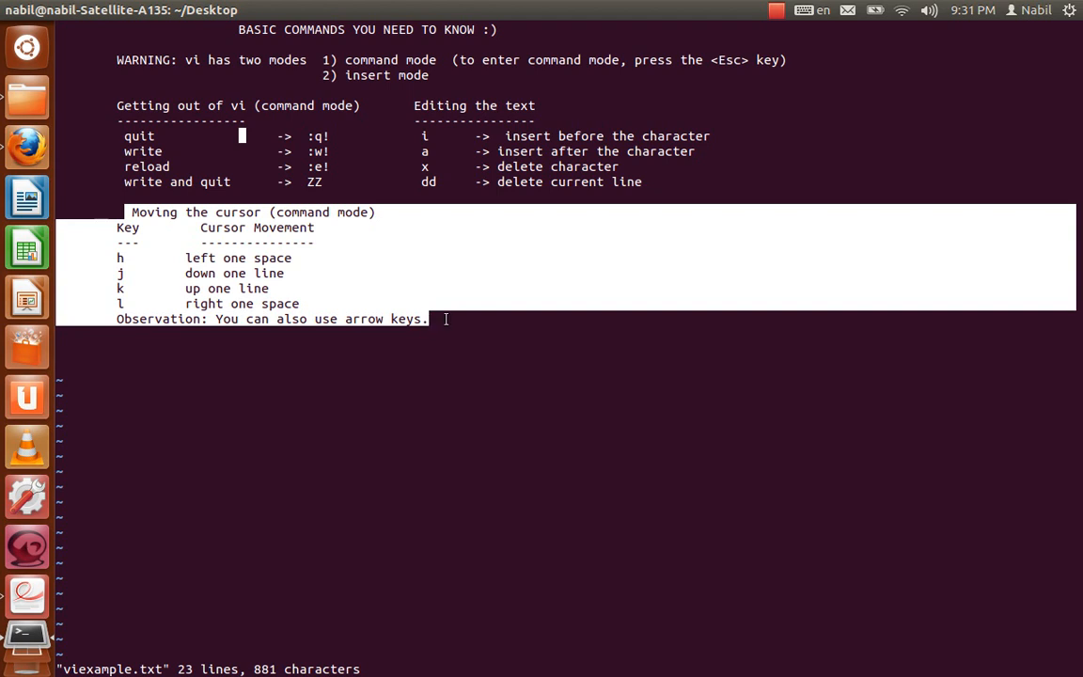
pyautogui.moveTo(294, 294)
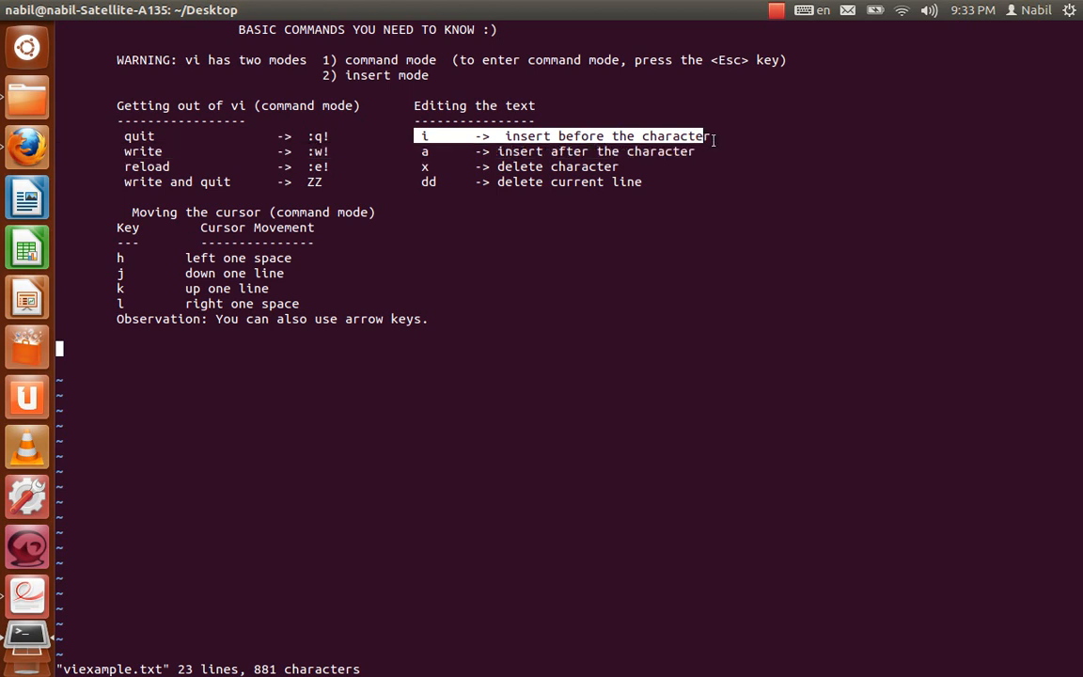
pyautogui.moveTo(438, 150)
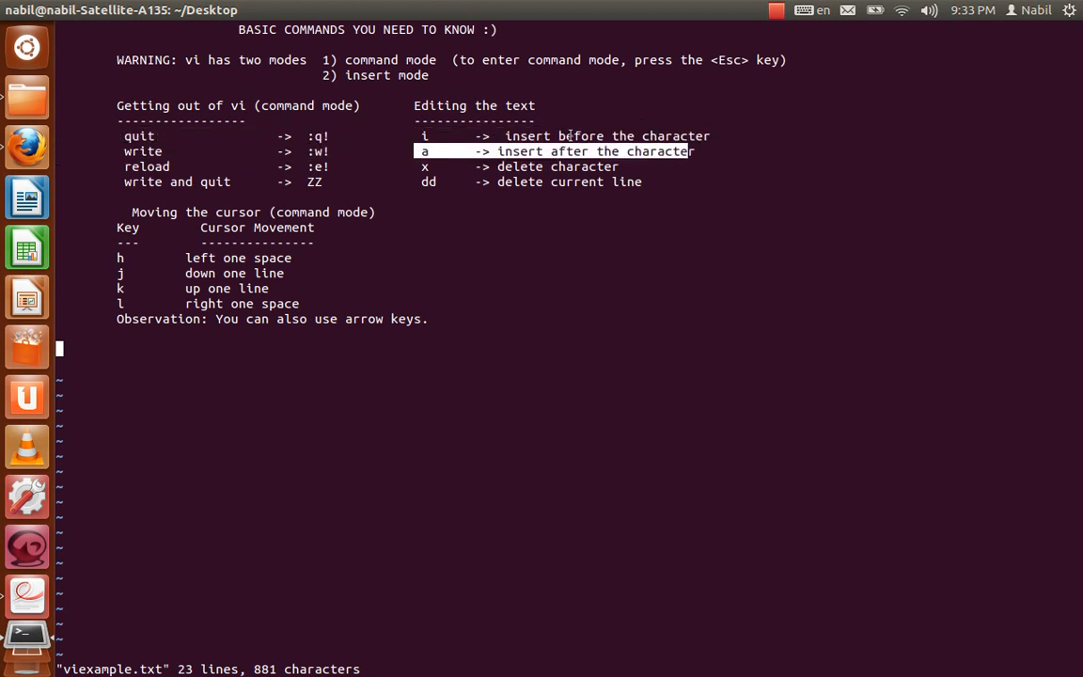
pyautogui.moveTo(473, 97)
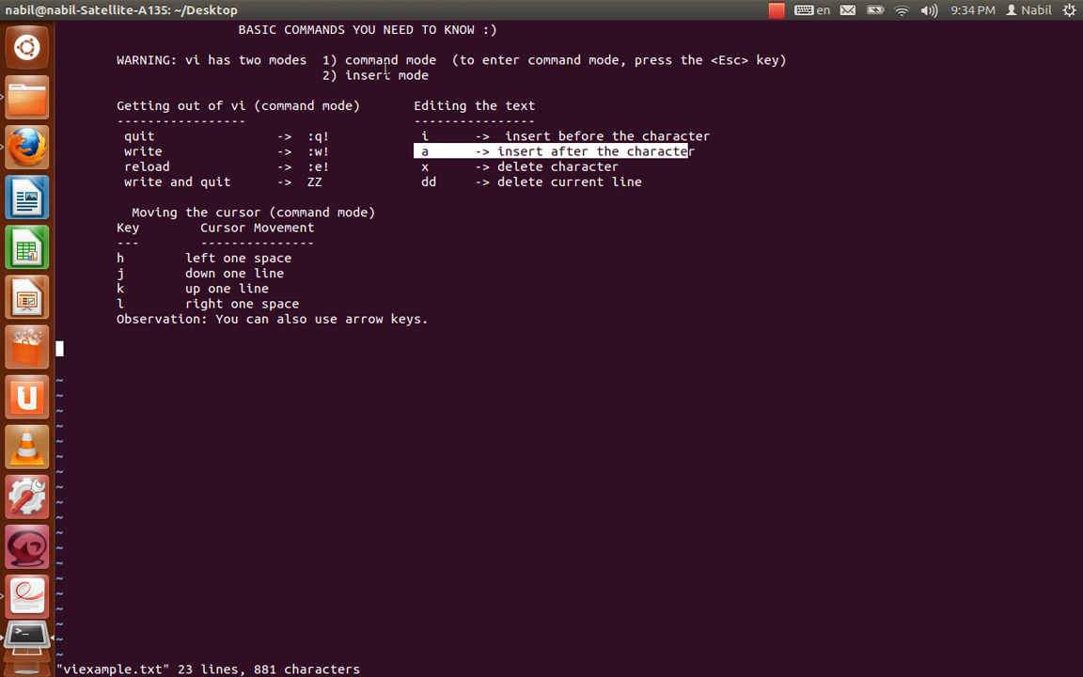
pyautogui.moveTo(922, 316)
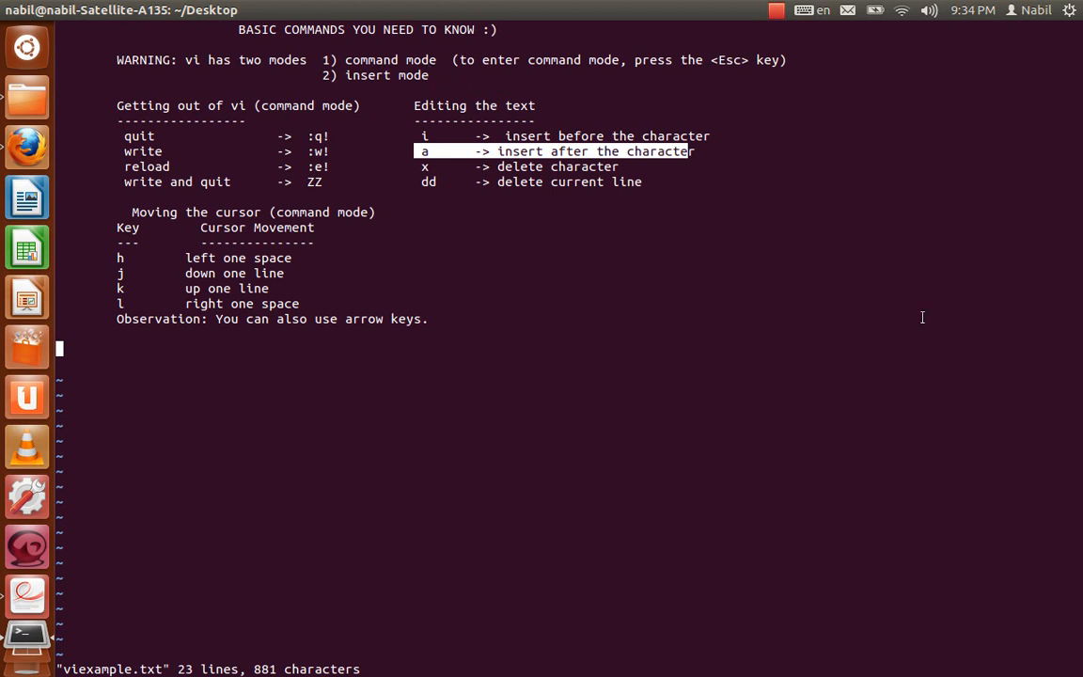
pyautogui.moveTo(907, 306)
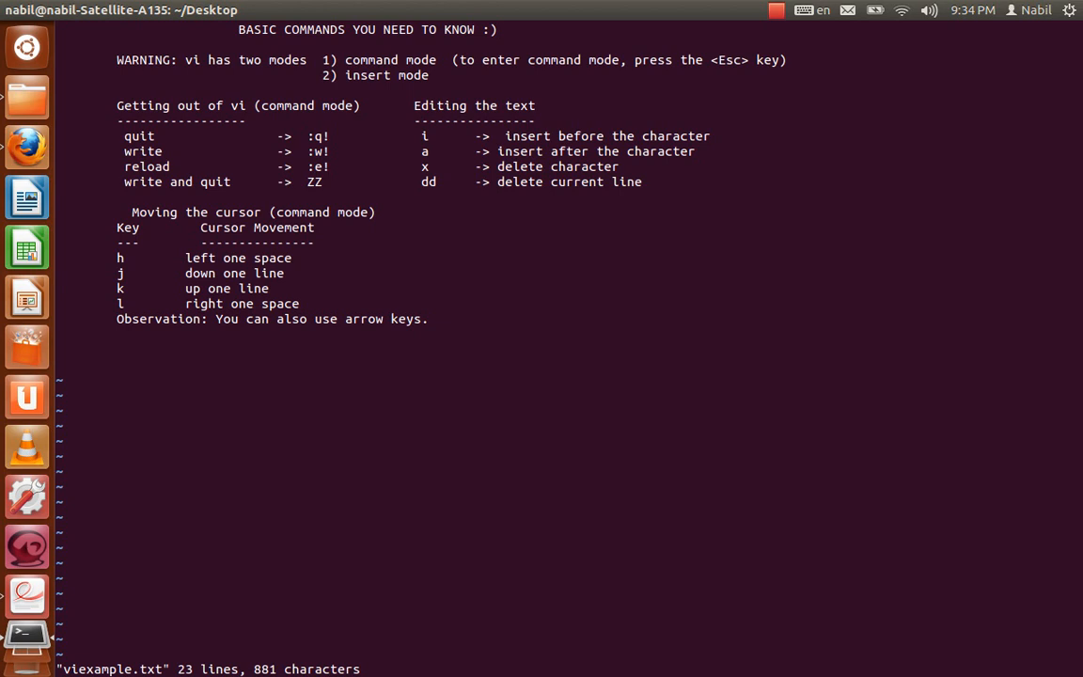
# - Type 'Hello blue world.' followed by stray letters, then return to command mode
pyautogui.write('He')
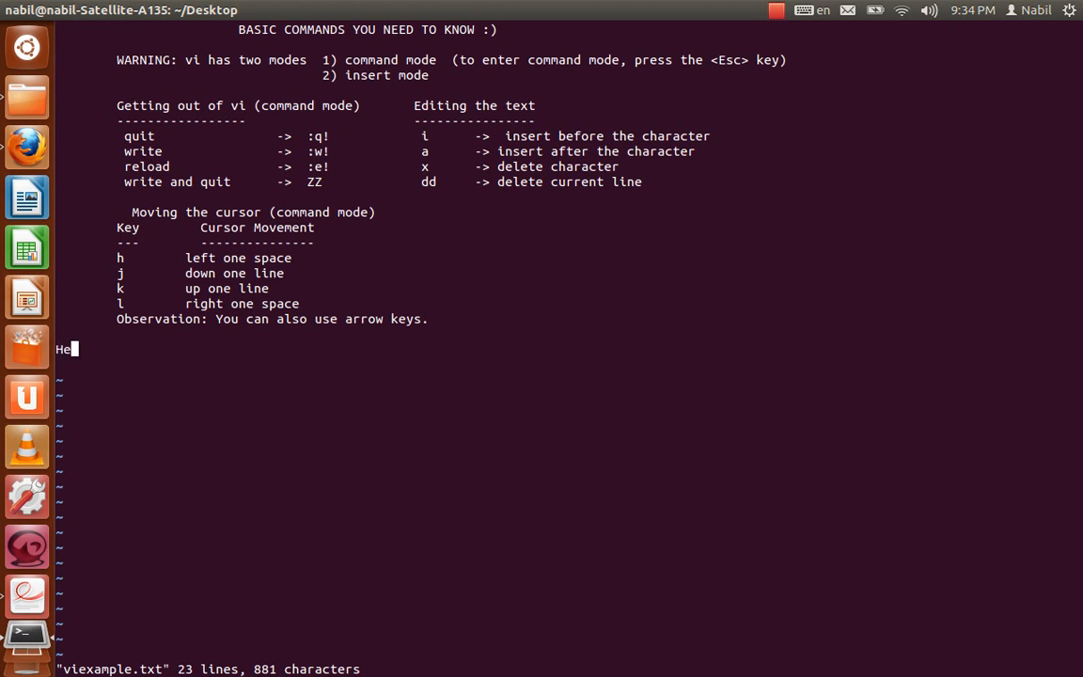
pyautogui.write('llo blue w')
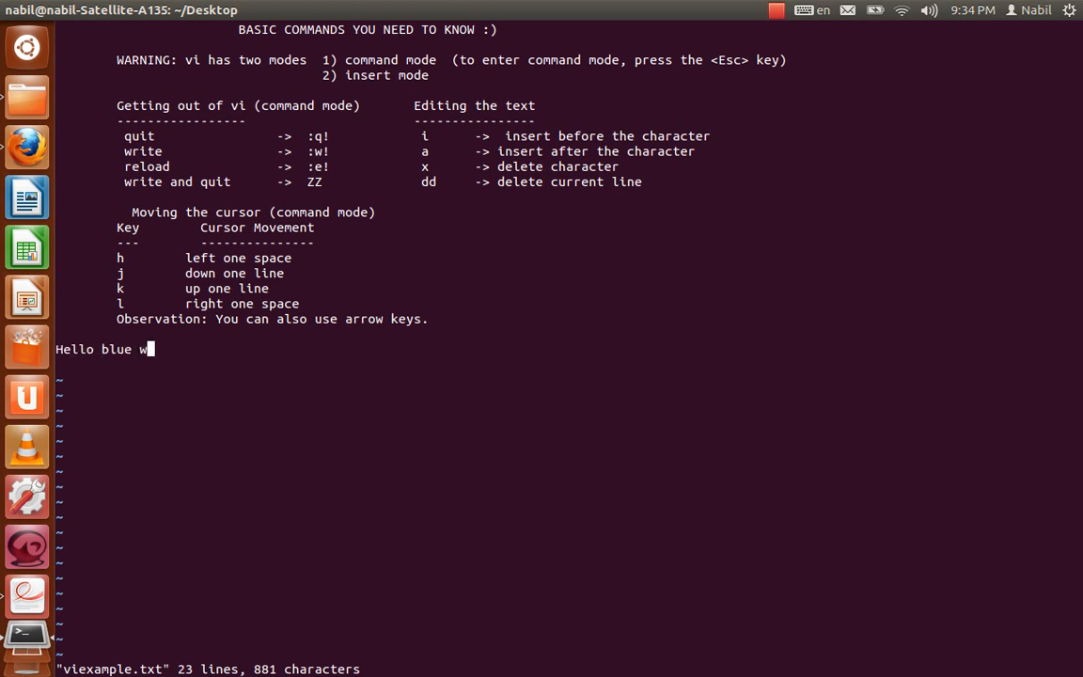
pyautogui.write('orld.')
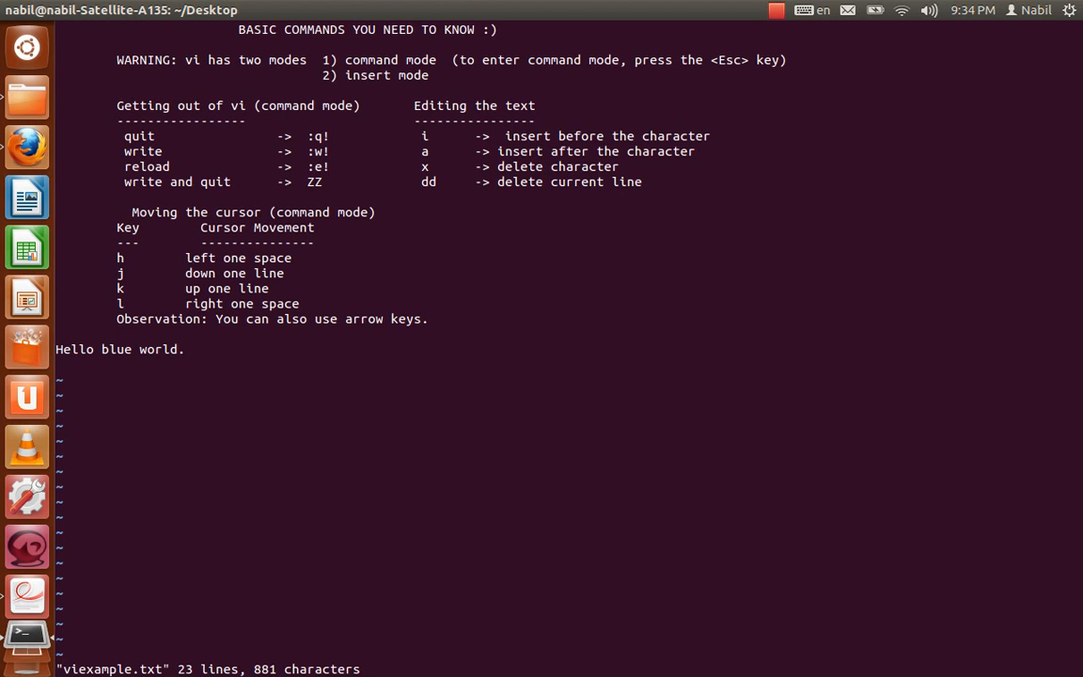
pyautogui.write('ljkdsfnmsdfkj')
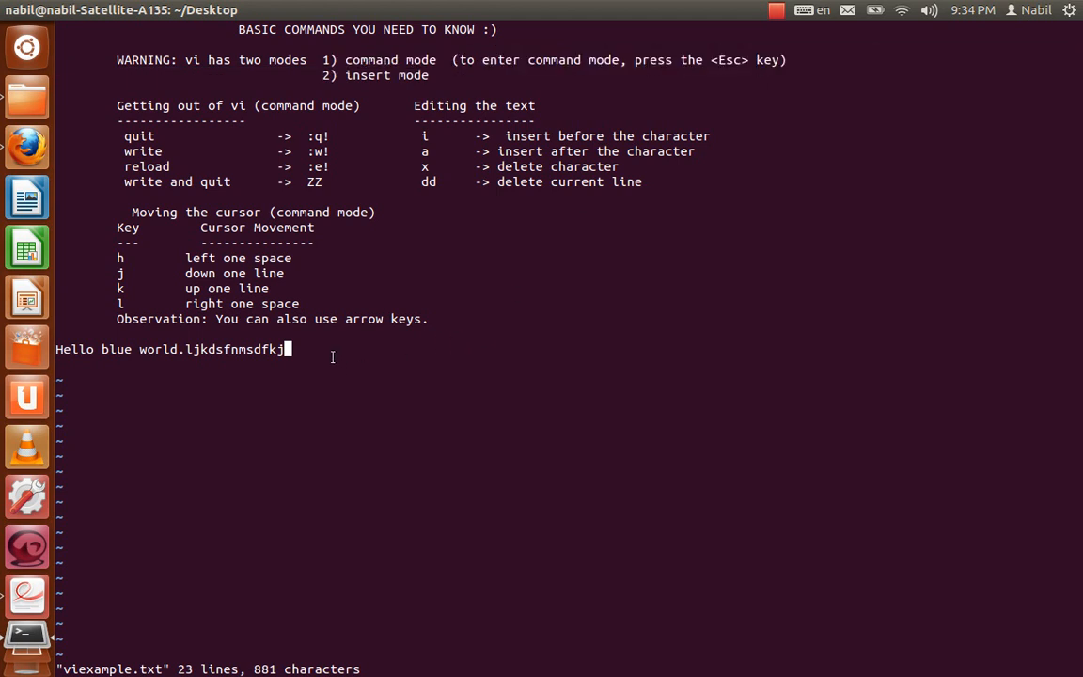
pyautogui.press('Escape')
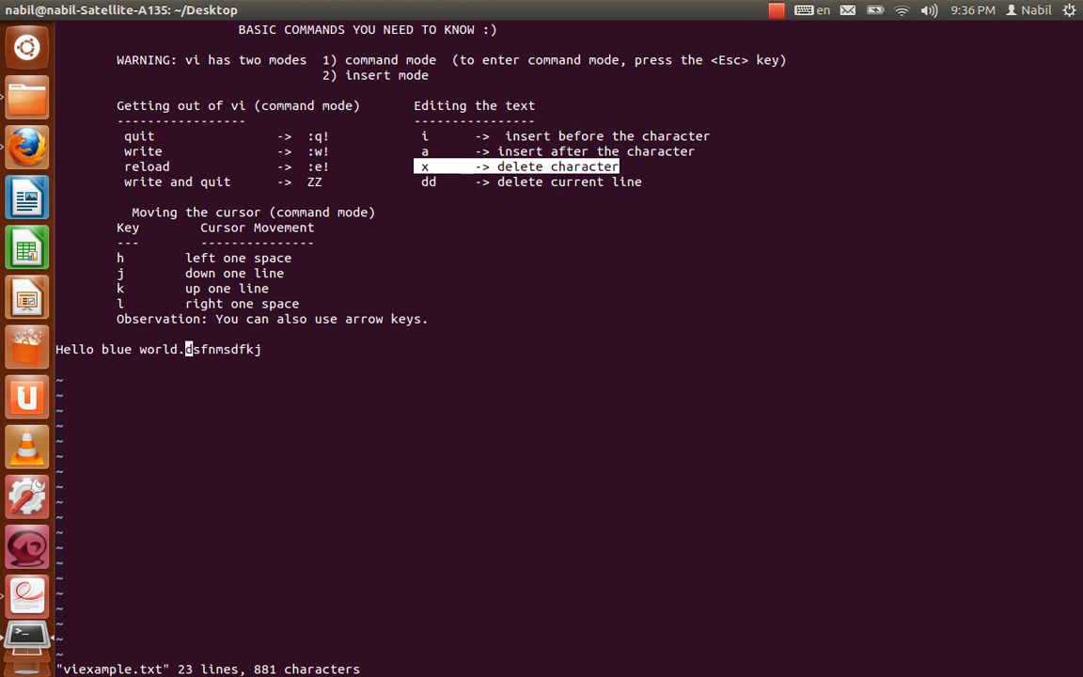
# - Delete the trailing gibberish with x, leaving exactly 'Hello blue world.'
pyautogui.press('x')
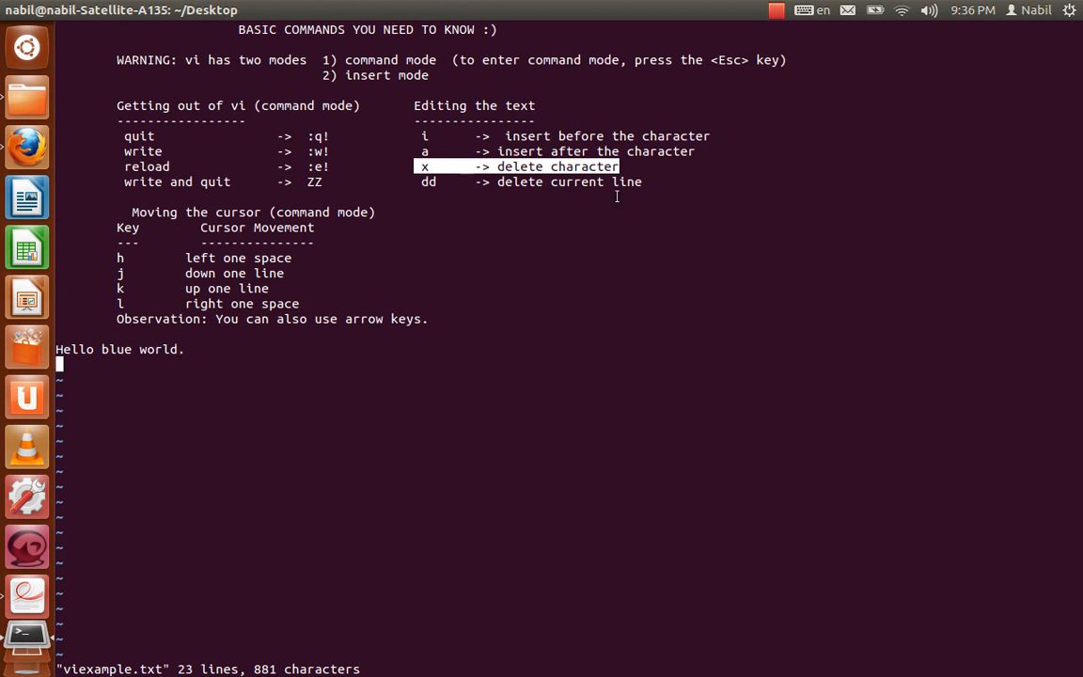
pyautogui.moveTo(509, 276)
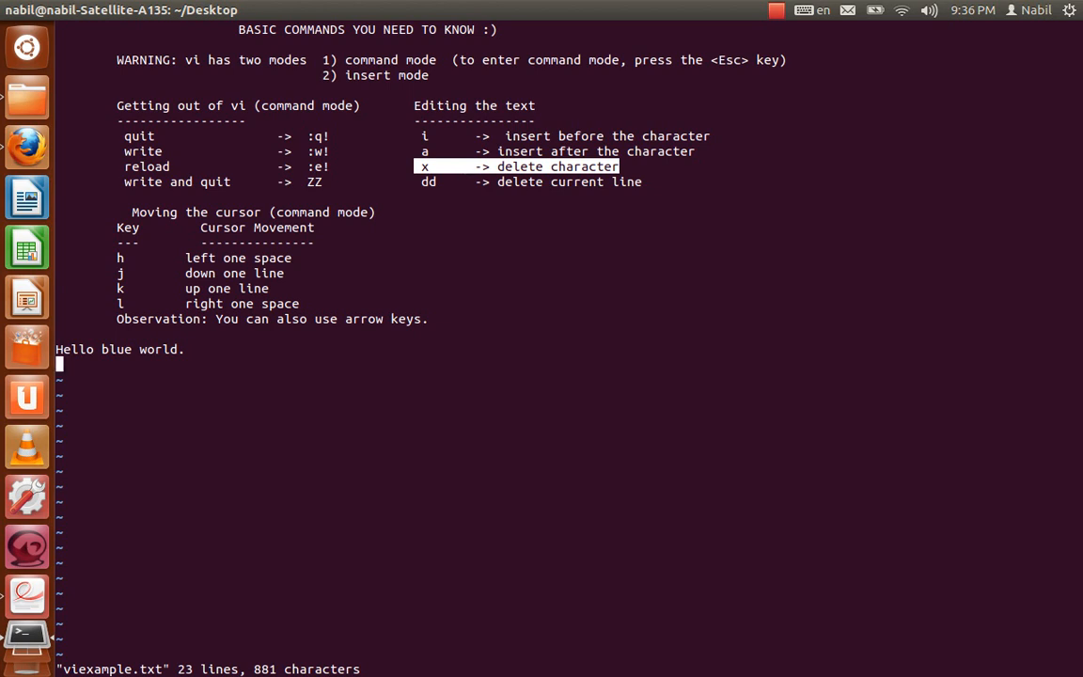
# - Type 'This is my first file using vi.' plus an extra line about arrow keys
pyautogui.write('This is my')
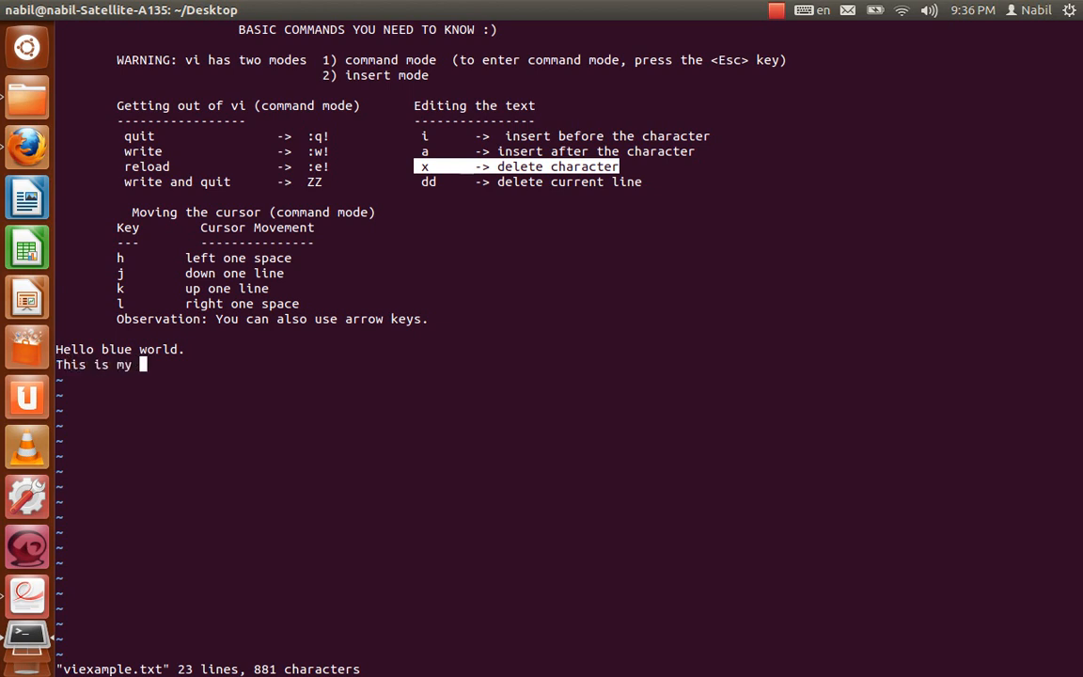
pyautogui.write('first file using vi.')
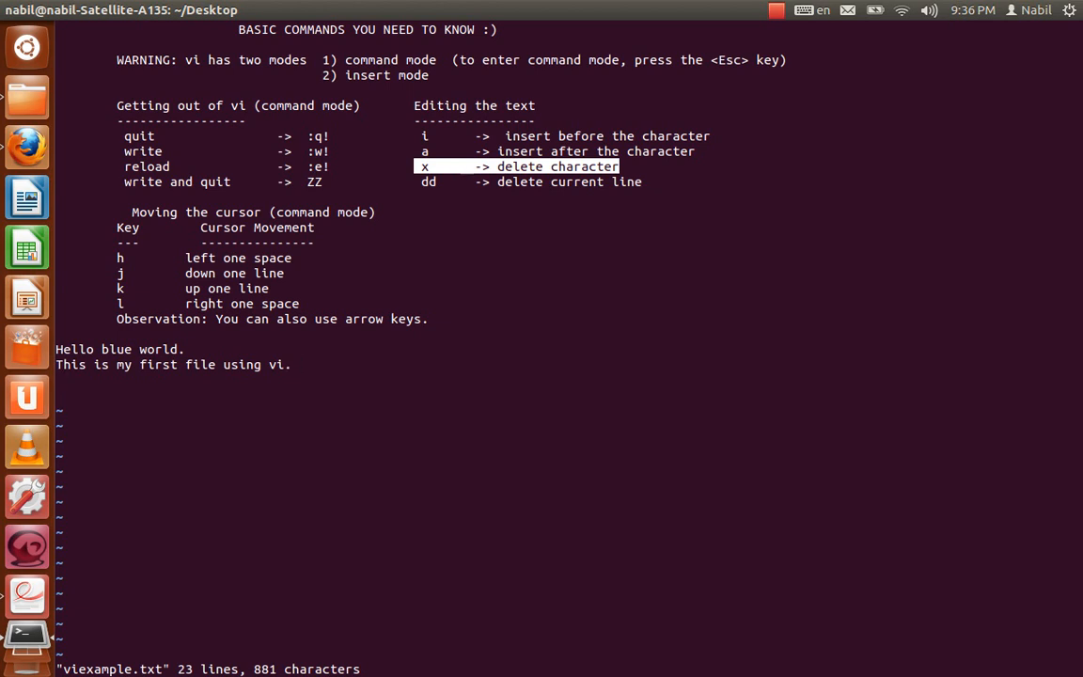
pyautogui.write('vi doesnt need arrow')
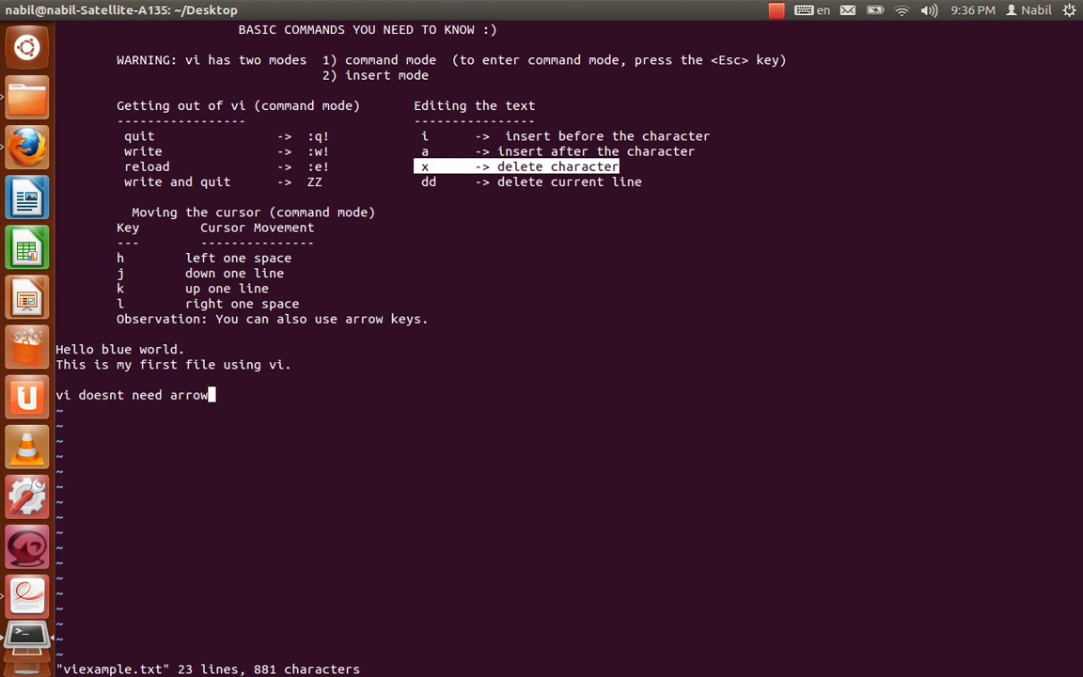
pyautogui.write('keys, b')
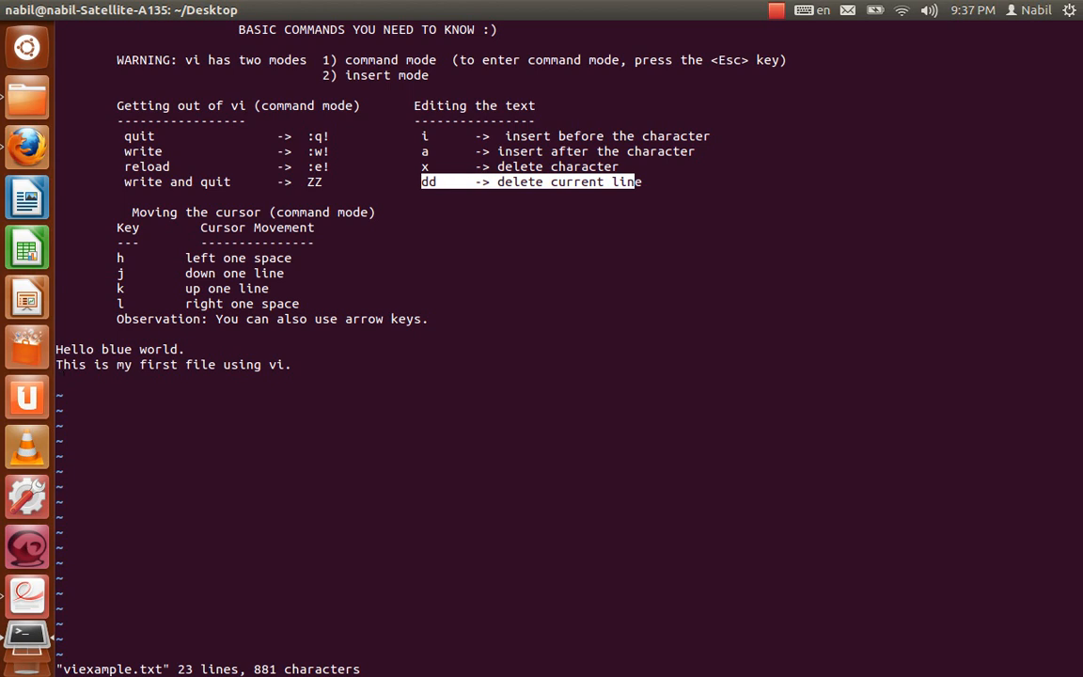
# - Write viexample.txt with :w!, saving 24 lines and 930 characters
pyautogui.press('Down')
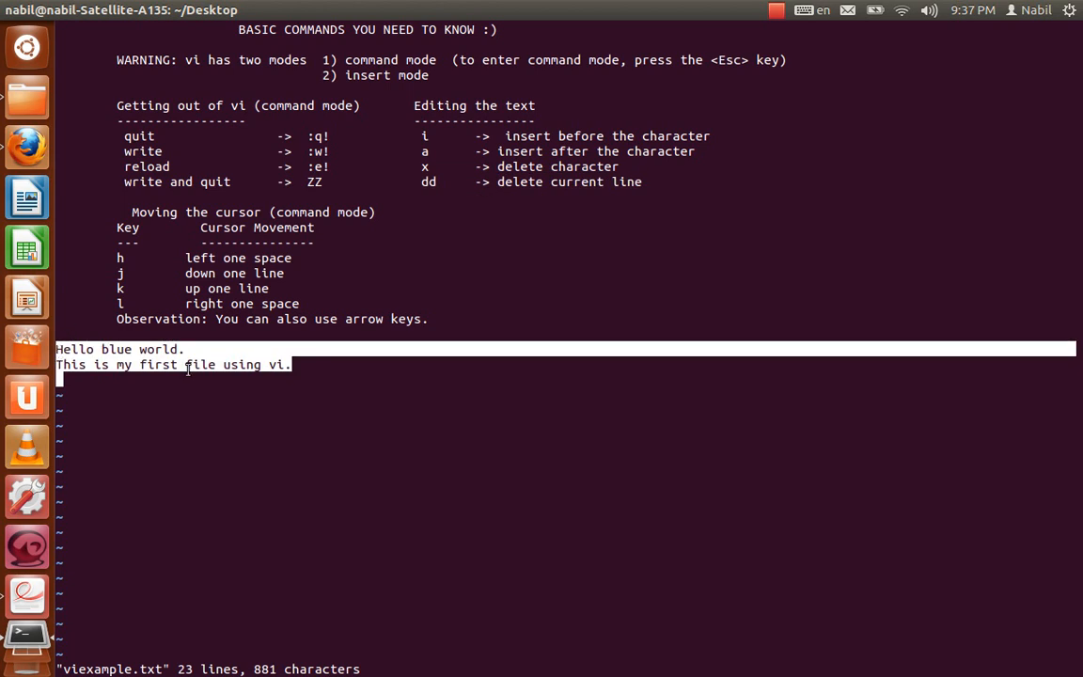
pyautogui.moveTo(312, 364)
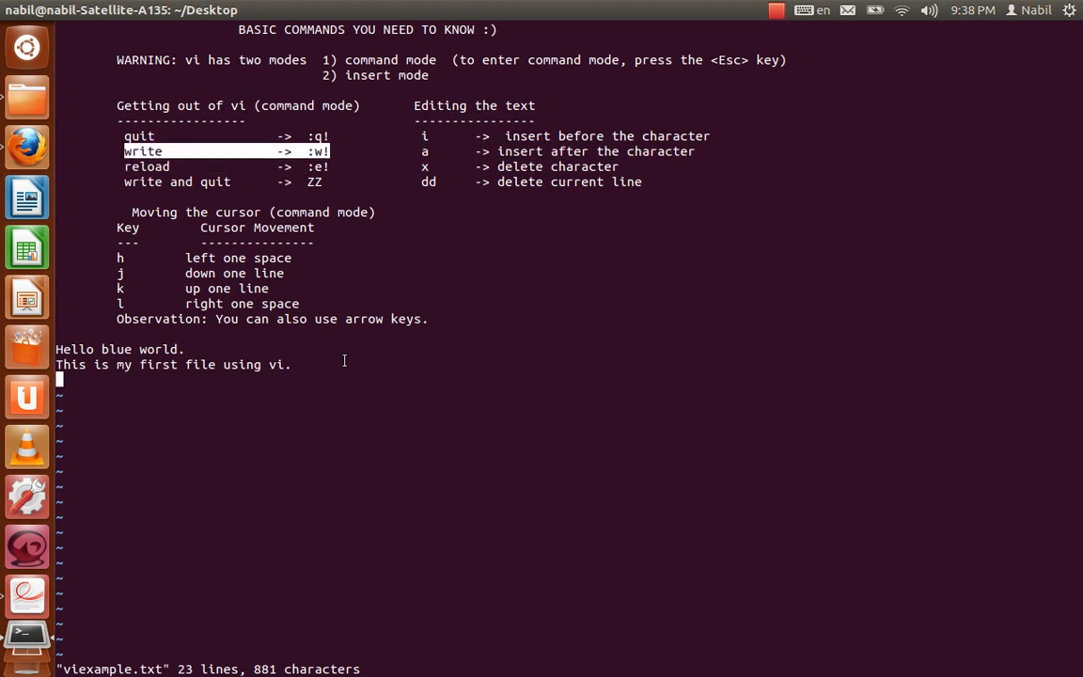
pyautogui.moveTo(363, 372)
pyautogui.write(':')
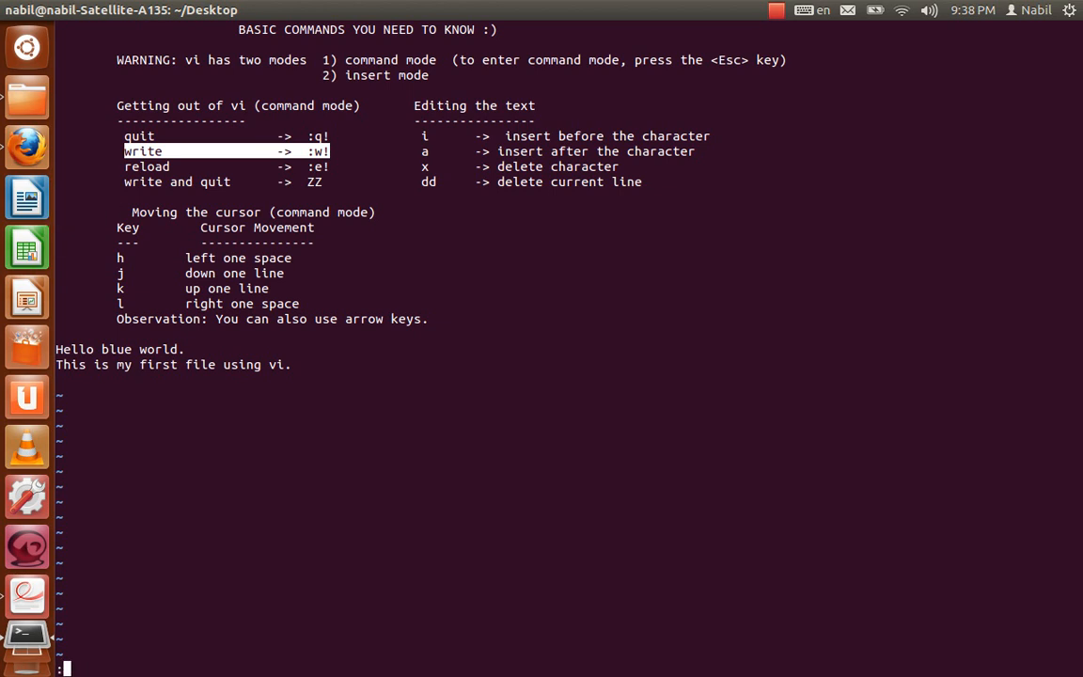
pyautogui.moveTo(513, 272)
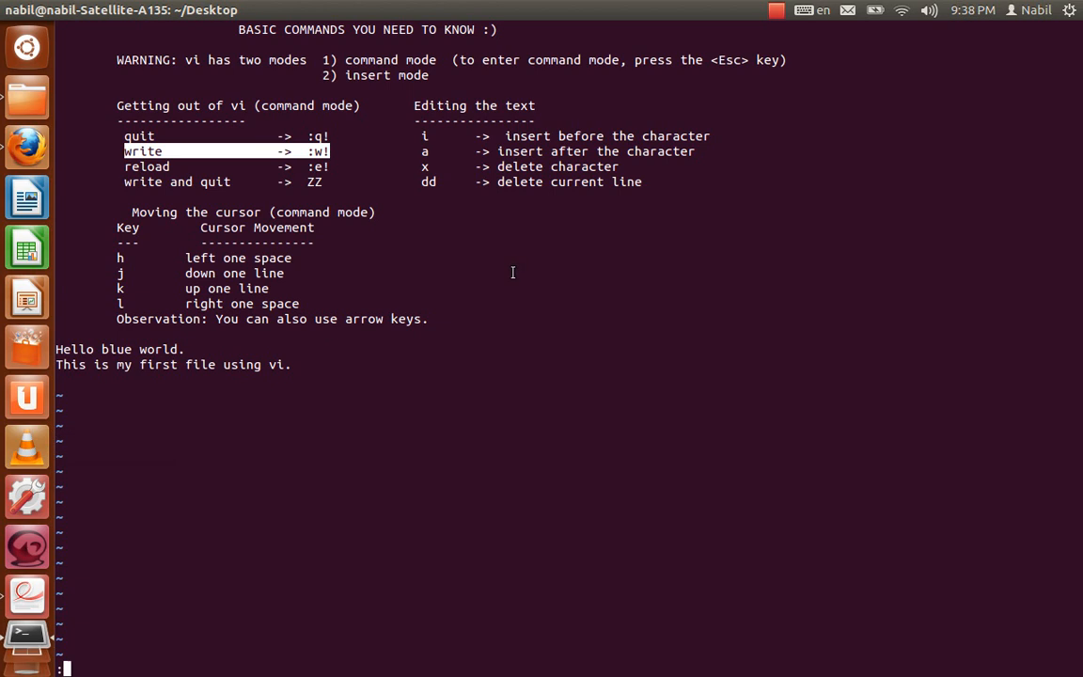
pyautogui.moveTo(85, 671)
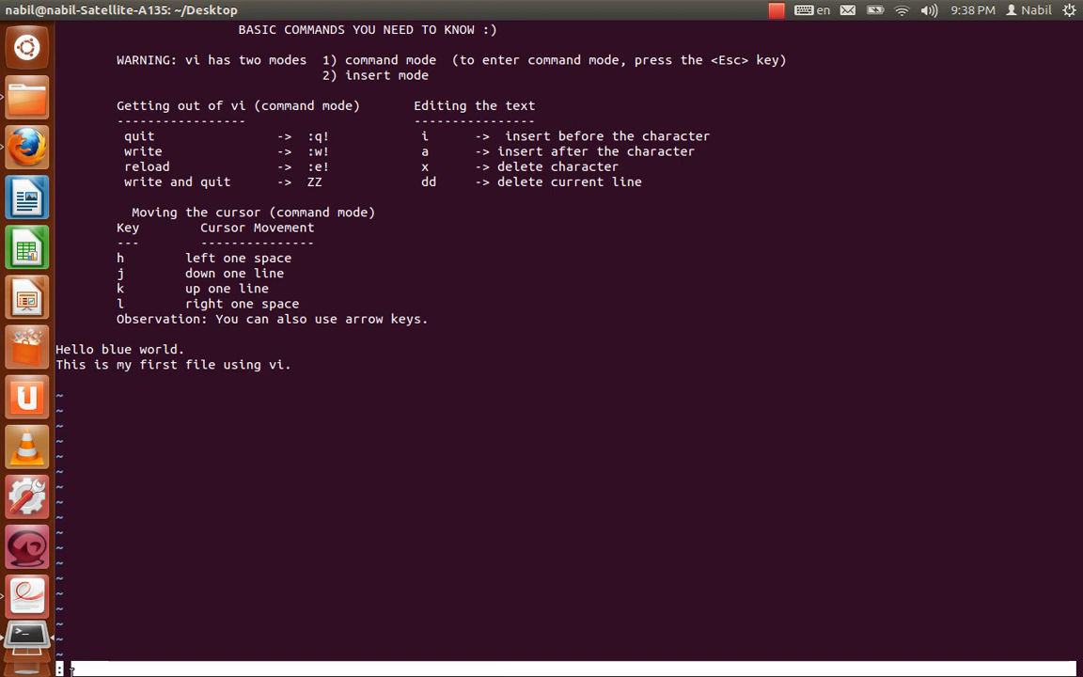
pyautogui.moveTo(589, 462)
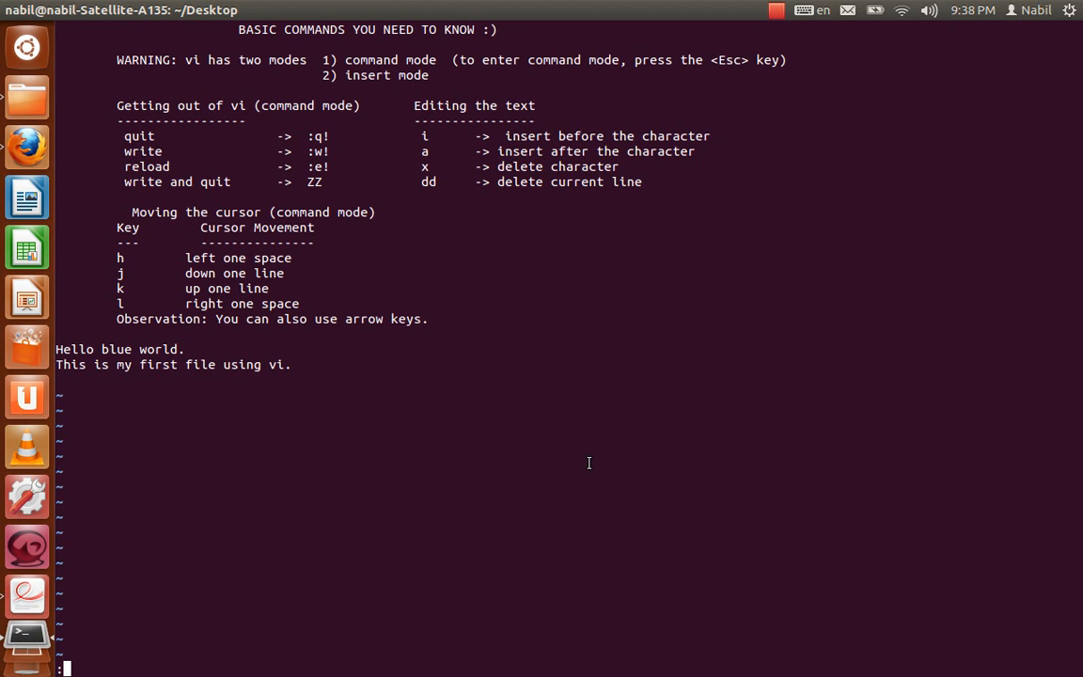
pyautogui.write('w!')
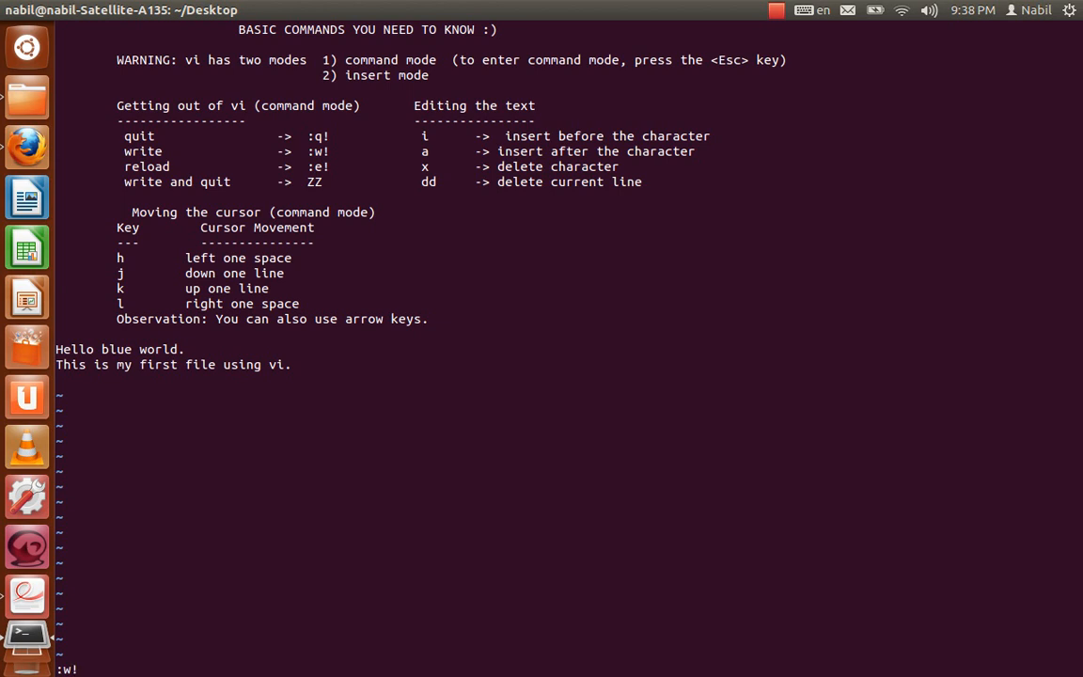
pyautogui.press('Return')
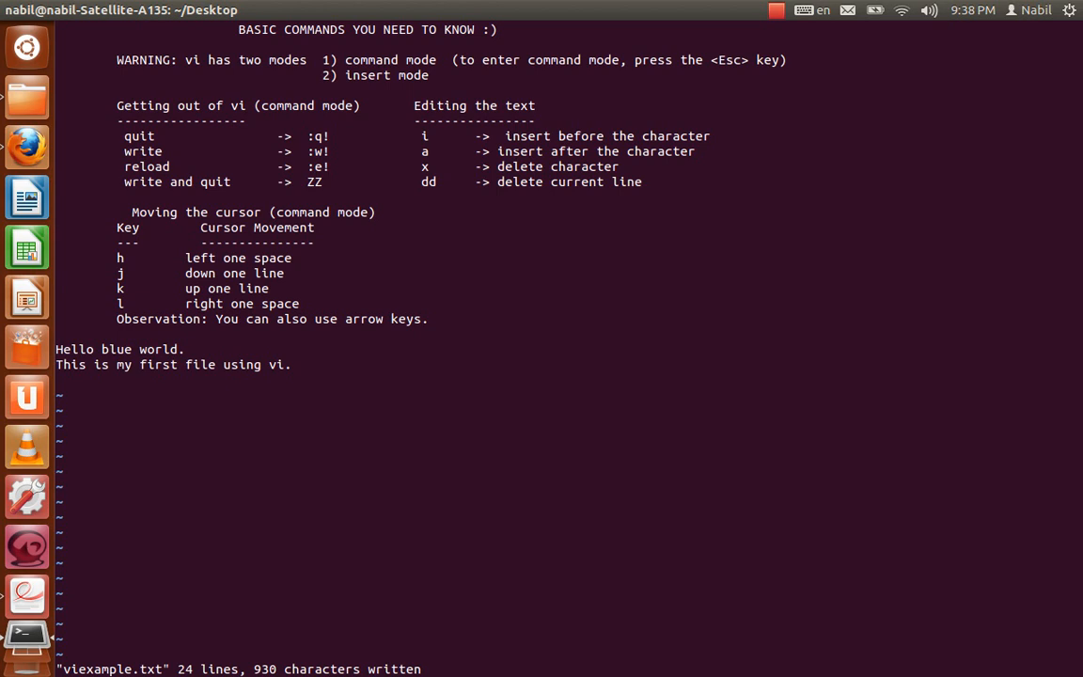
pyautogui.moveTo(27, 97)
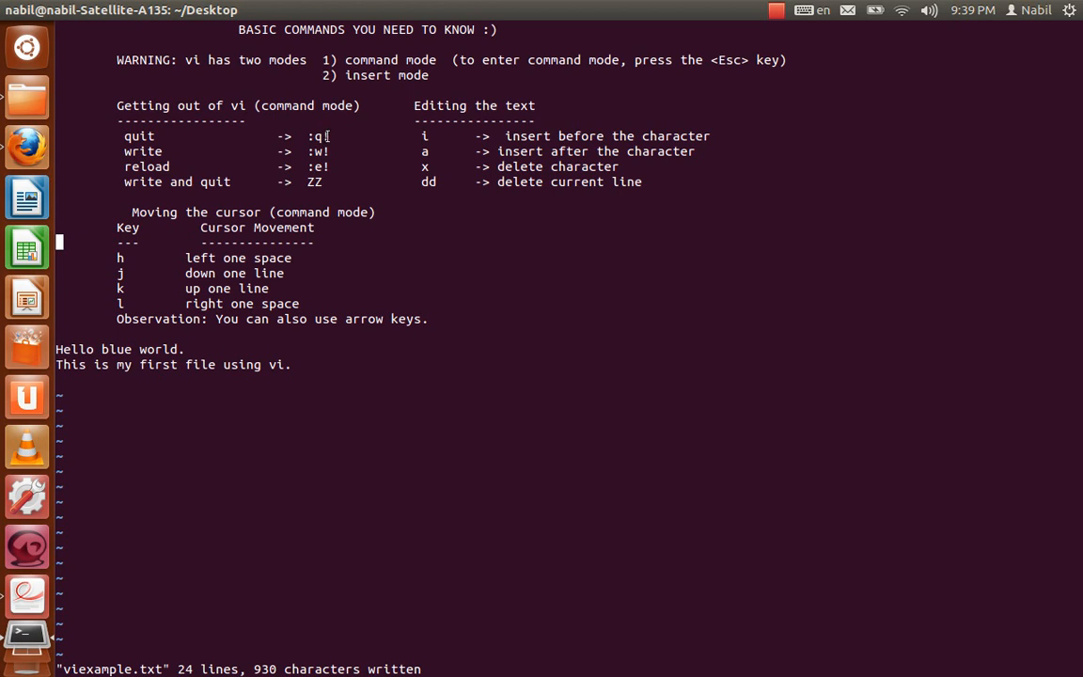
# - Quit vi with :q! back to the Terminal shell prompt
pyautogui.doubleClick(318, 135)
pyautogui.write(':')
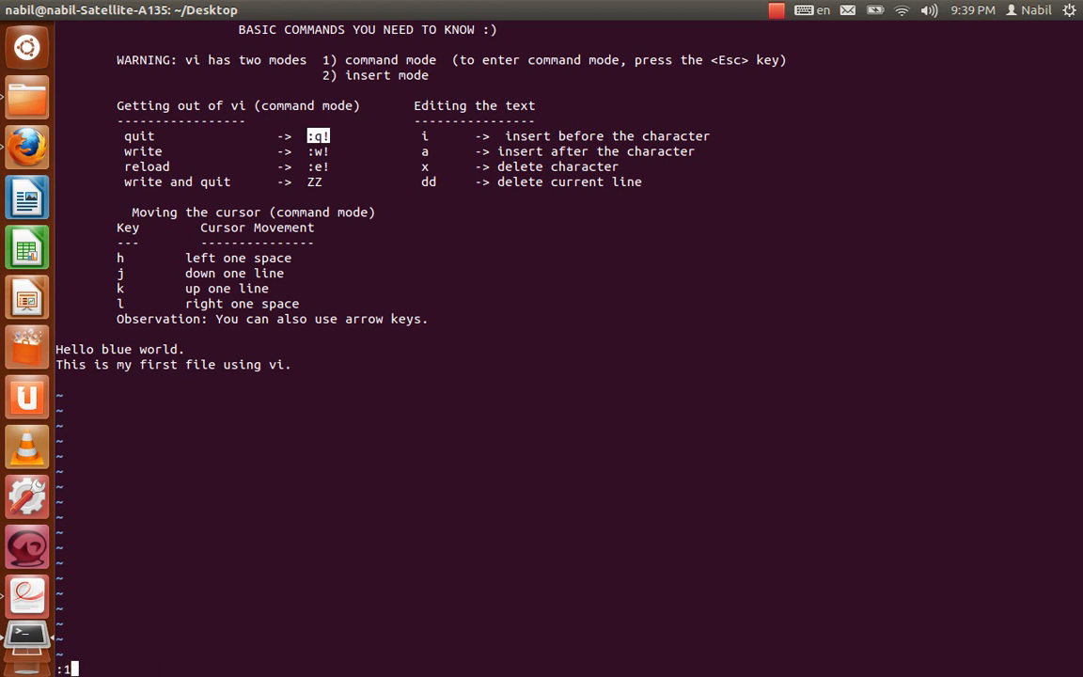
pyautogui.write('q!')
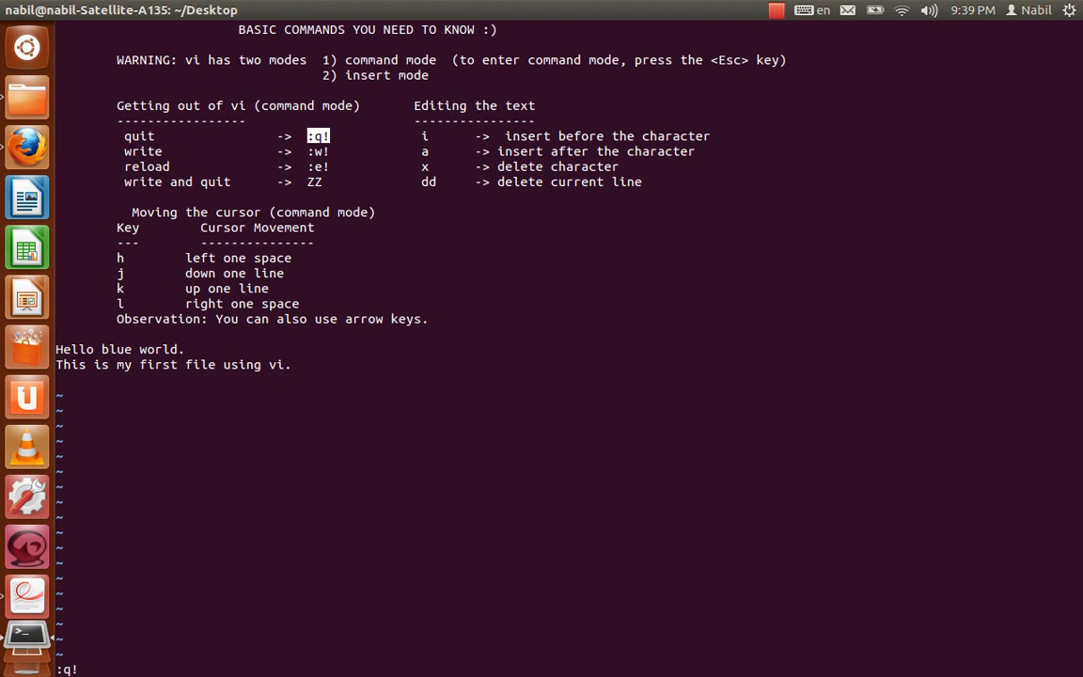
pyautogui.press('Return')
pyautogui.write('vi viexample.txt')
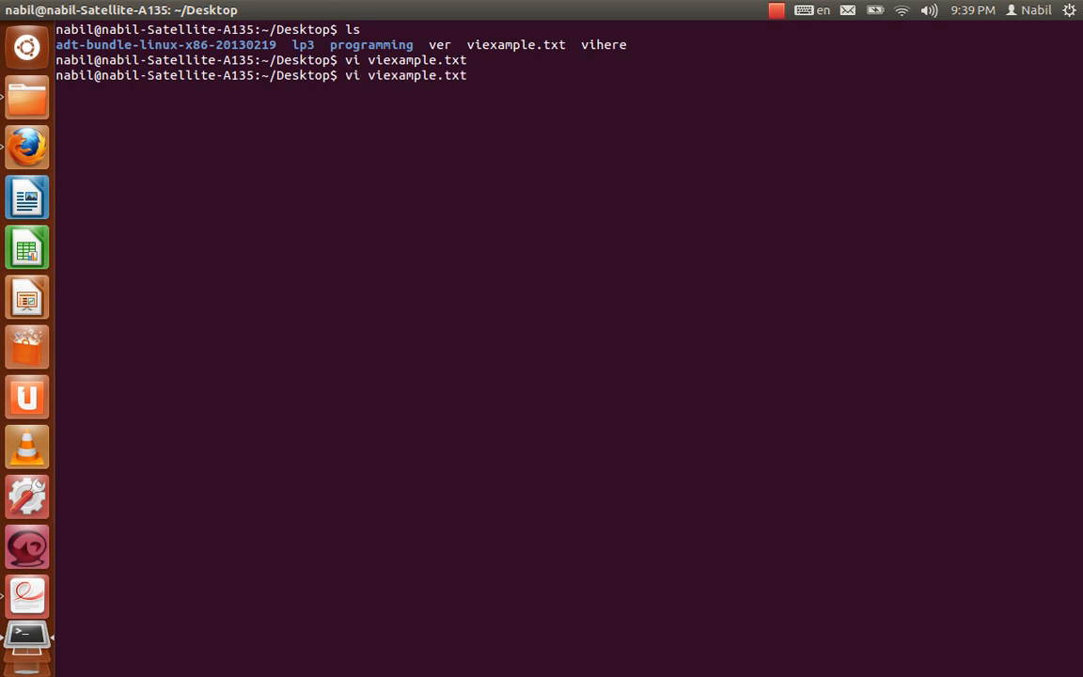
# - Rerun vi viexample.txt to confirm the saved 24 lines and both sentences
pyautogui.press('Return')
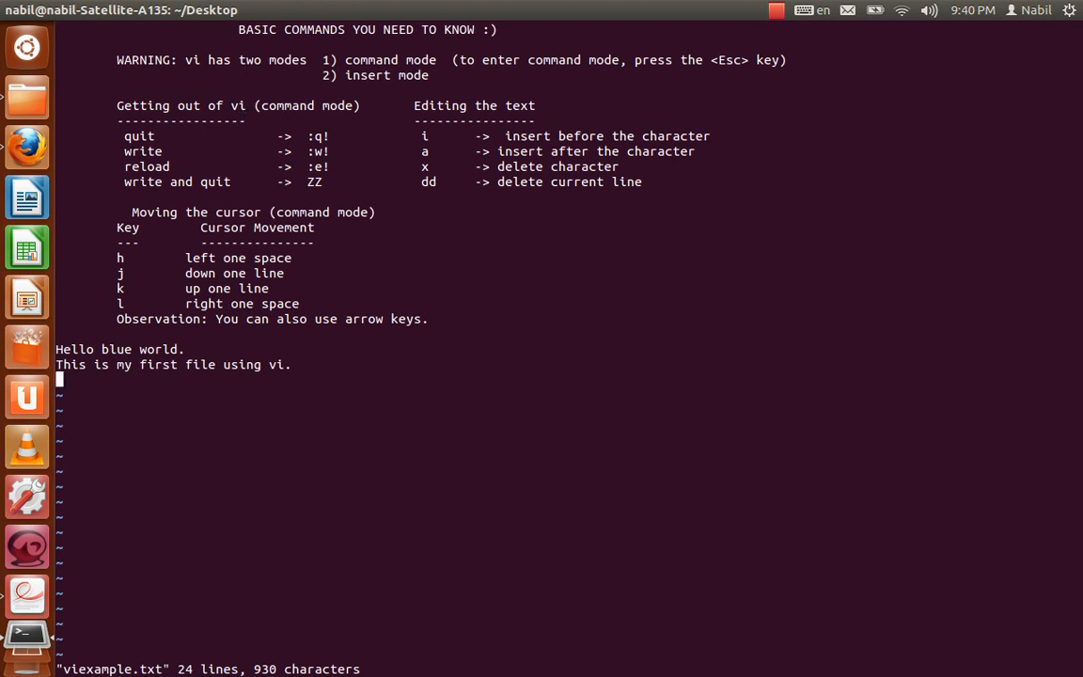
# - Add a 'bye bye' line, then write and quit with ZZ
pyautogui.write('bye bye')
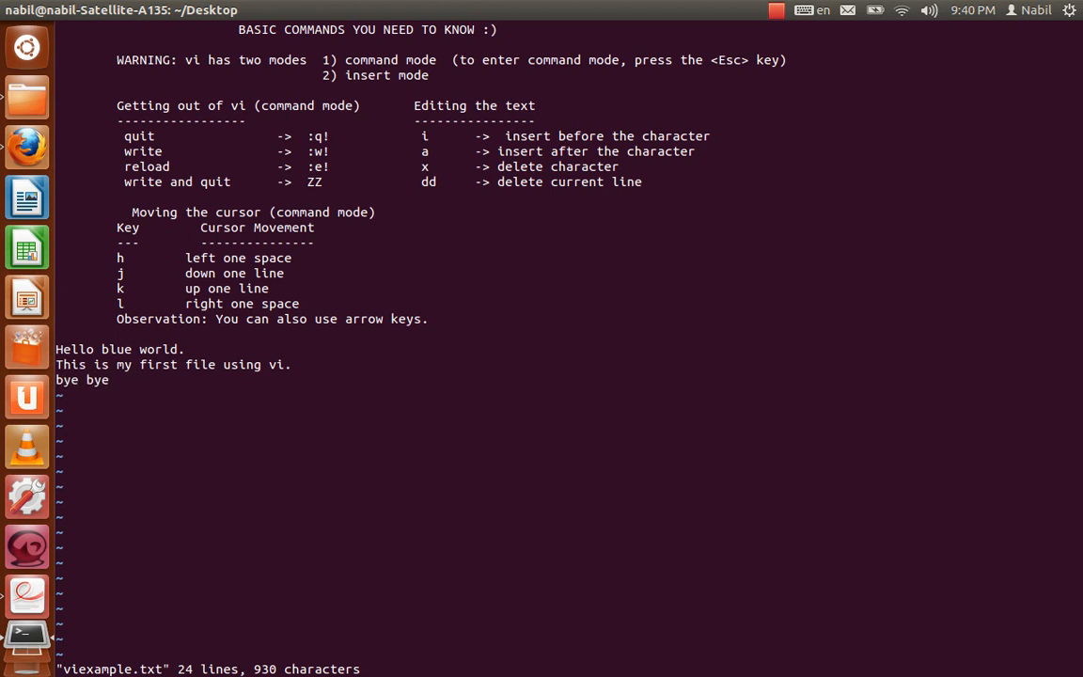
pyautogui.write('ZZ')
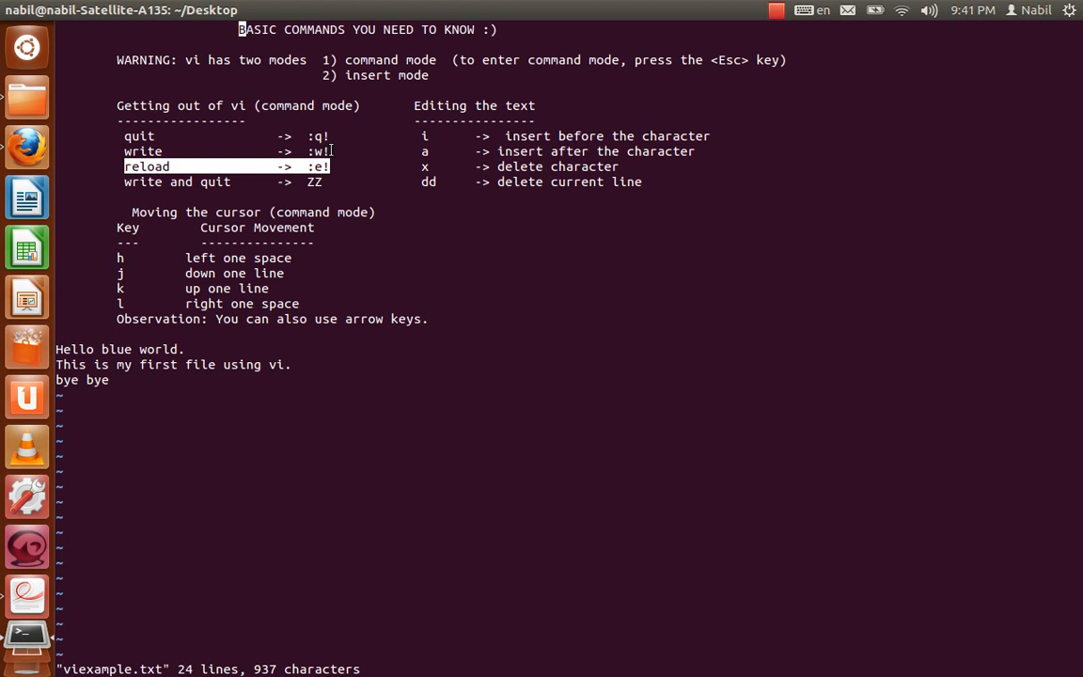
pyautogui.moveTo(72, 240)
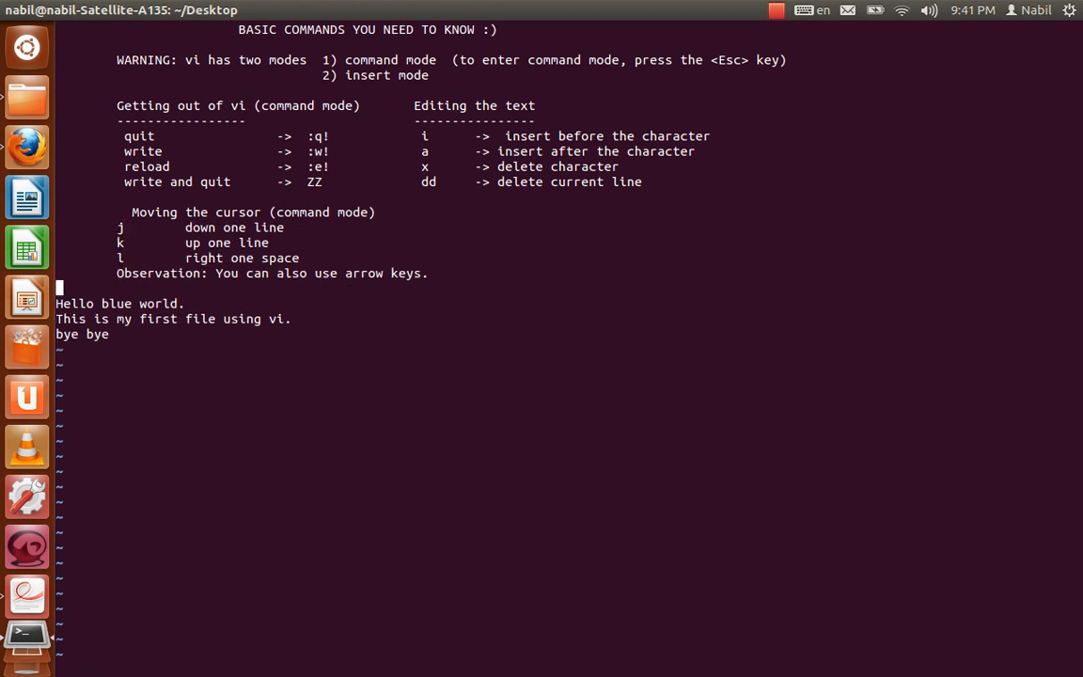
pyautogui.write('sdfjnsdfbjsd,mnvbd')
pyautogui.click(569, 669)
pyautogui.write(':')
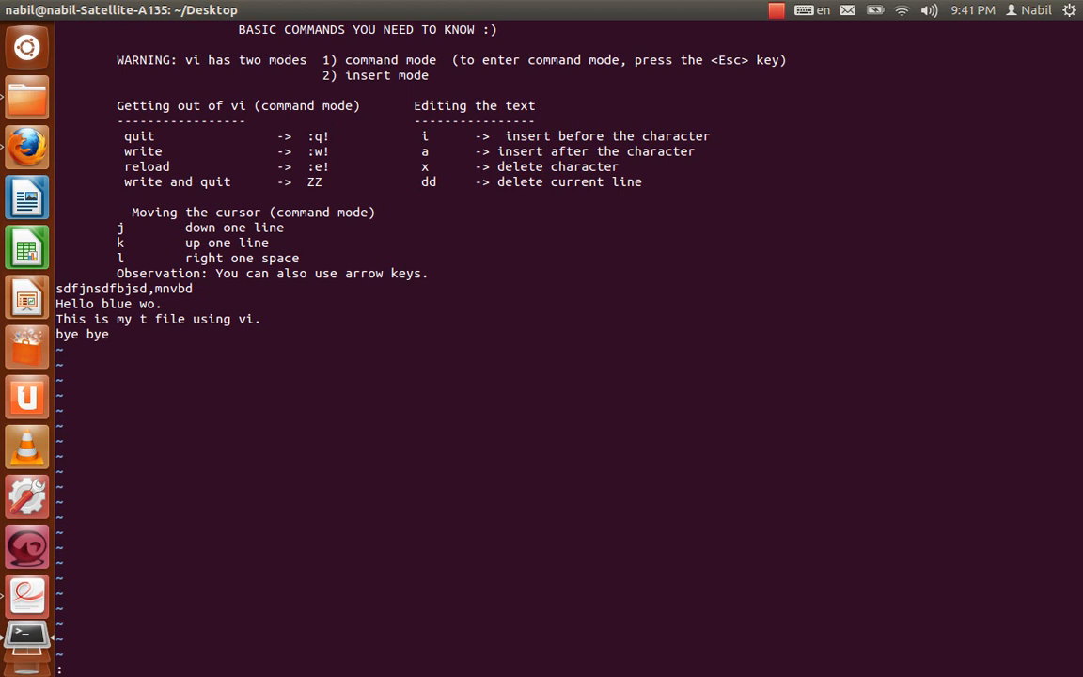
pyautogui.write('e!')
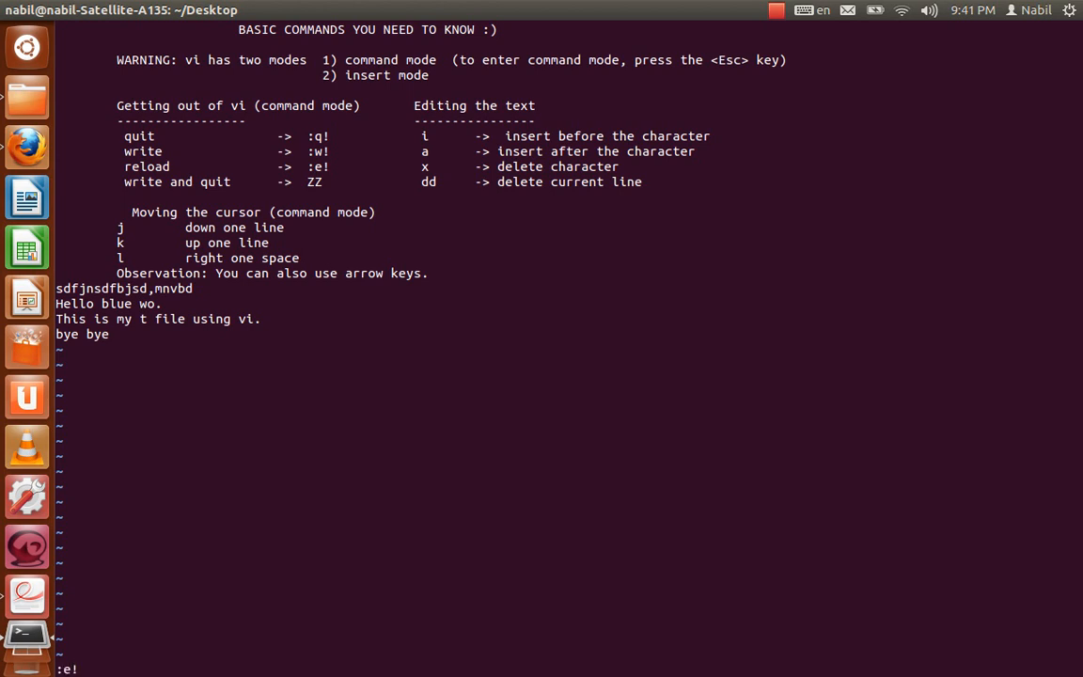
pyautogui.press('Return')
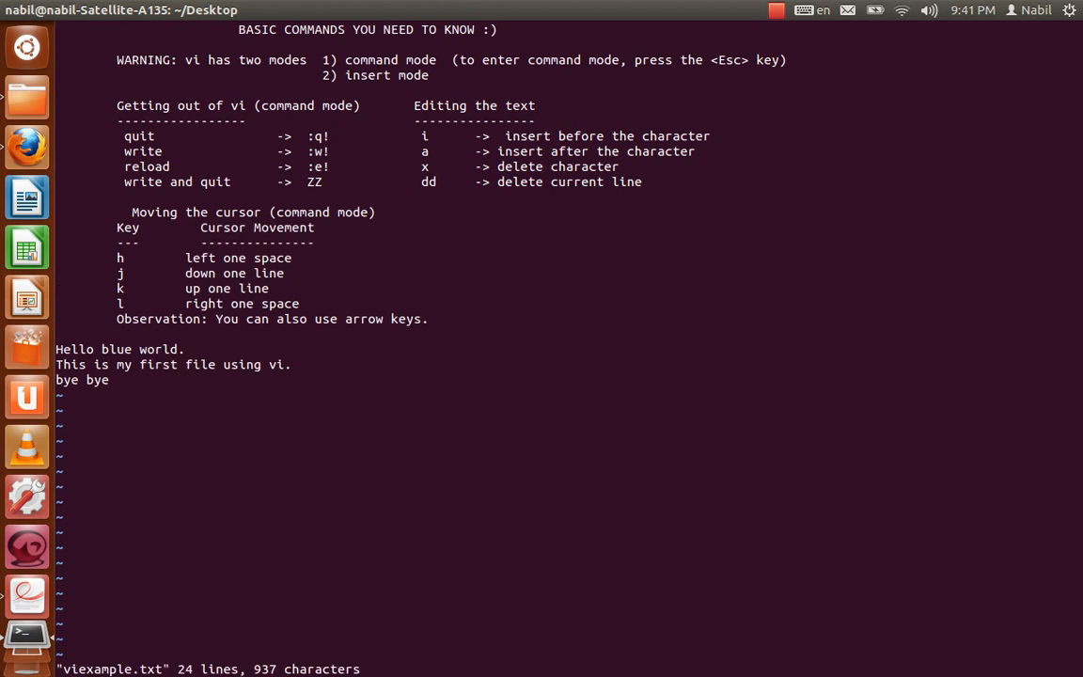
pyautogui.moveTo(166, 205)
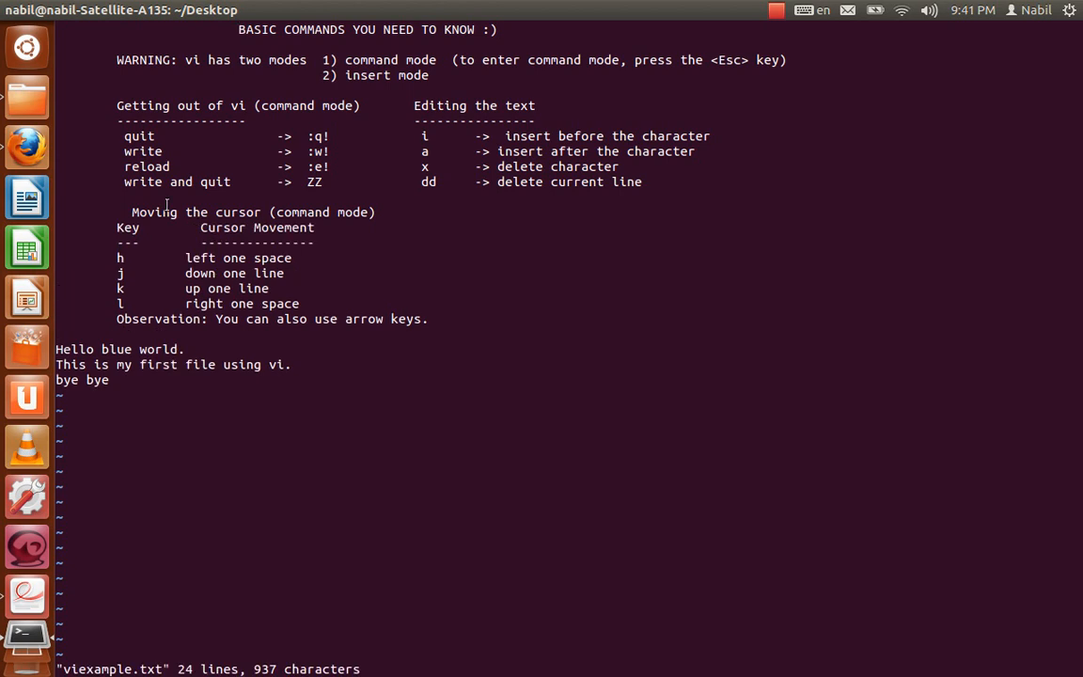